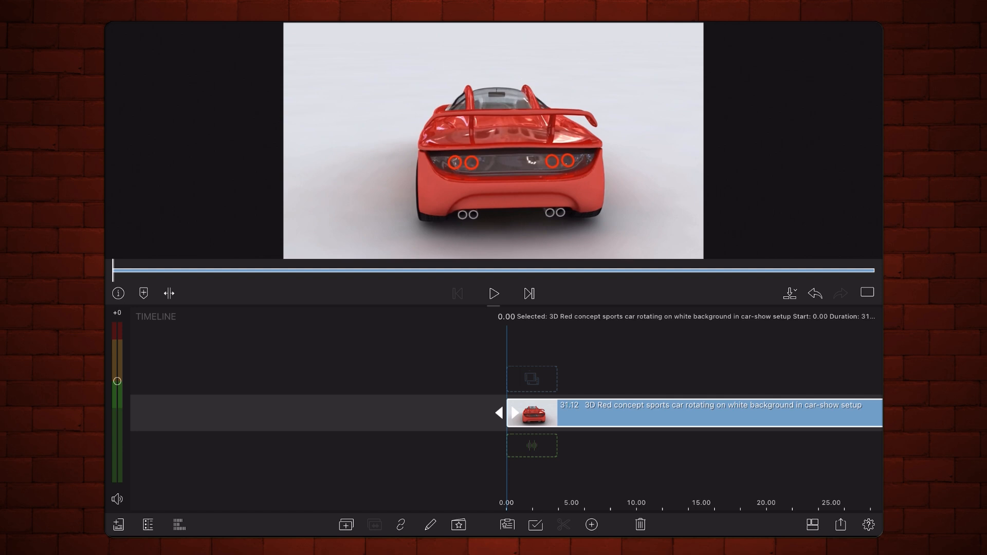
Open the red car clip in the Clip Editor's Speed & Reverse settings, still at 1.00x
left_click(494, 293)
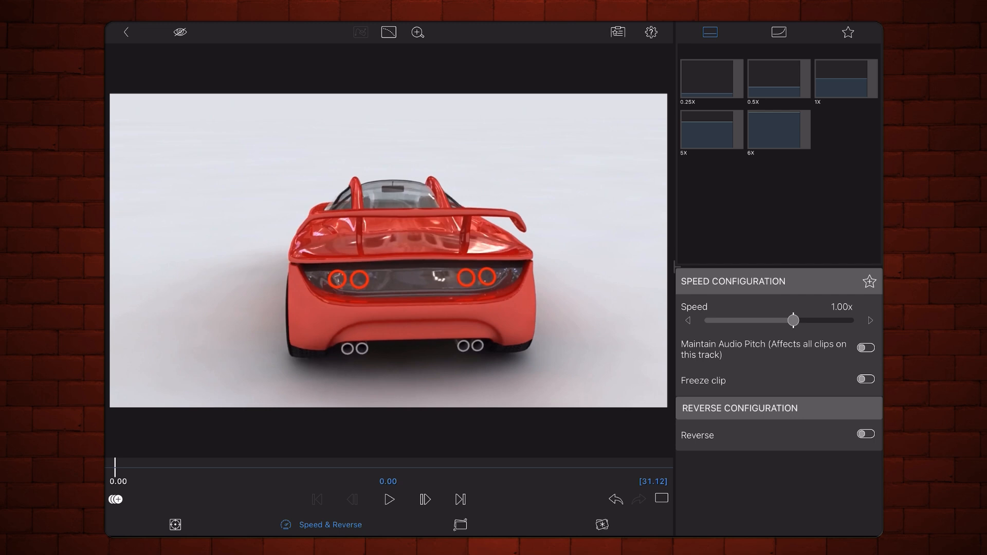
Show the Speed ease graph and zoom the preview out to fit the whole car
left_click(388, 32)
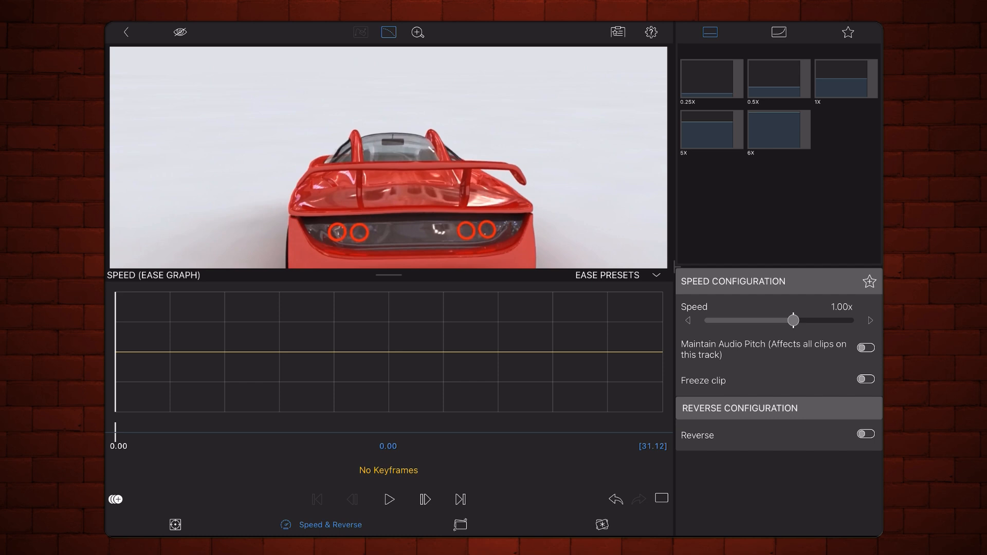
left_click(417, 32)
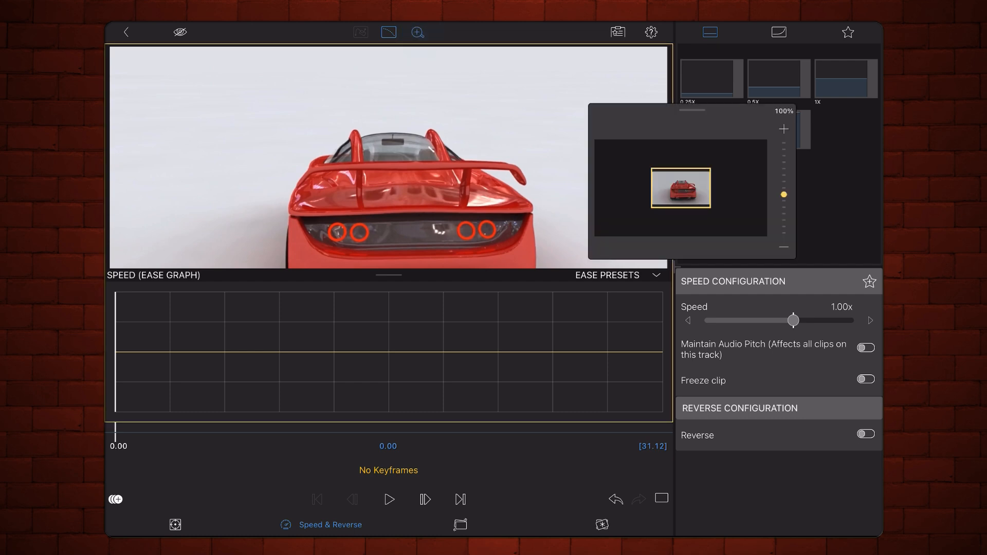
left_click_drag(784, 196, 783, 241)
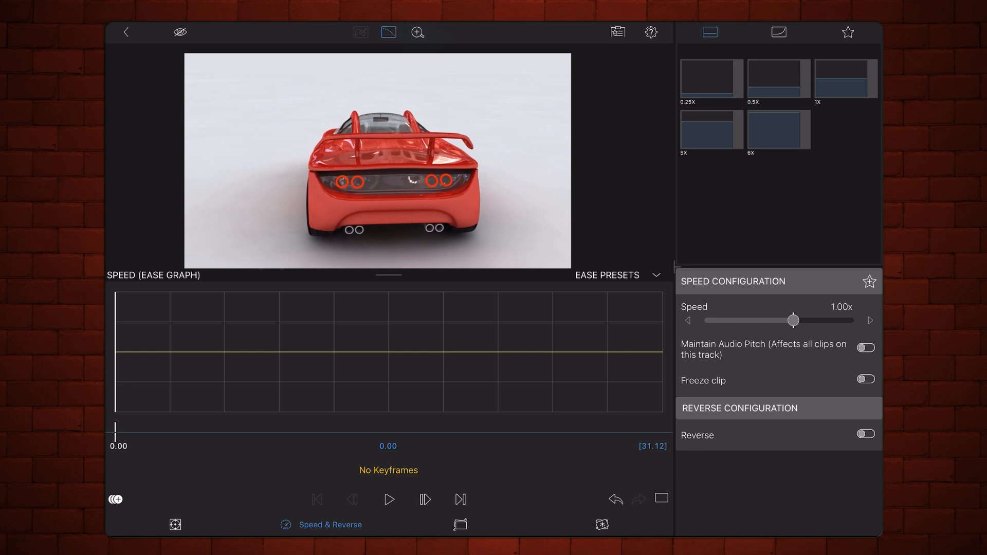
Add speed keyframes at the start and near 2 s, then ramp to 6x, shortening to 8.14
left_click(116, 498)
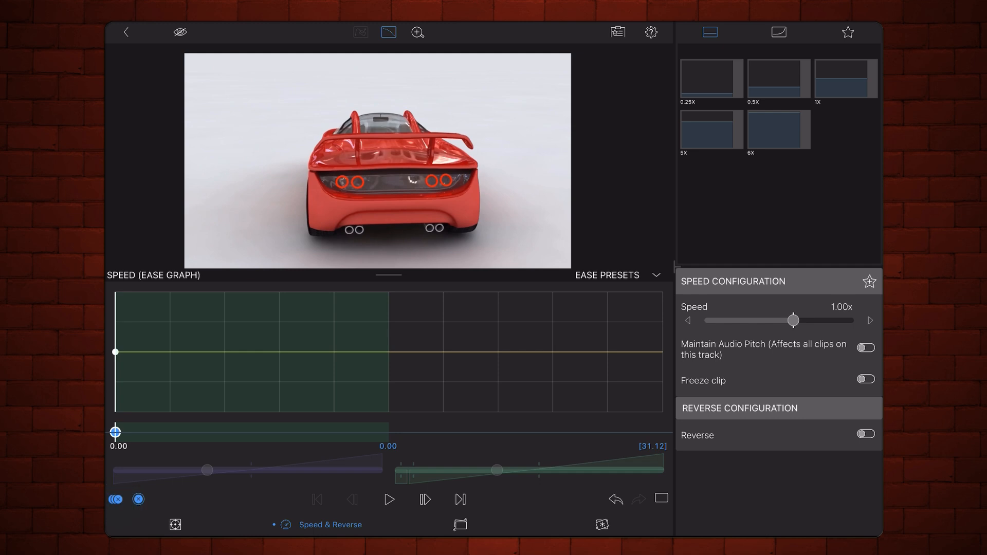
left_click_drag(115, 432, 158, 435)
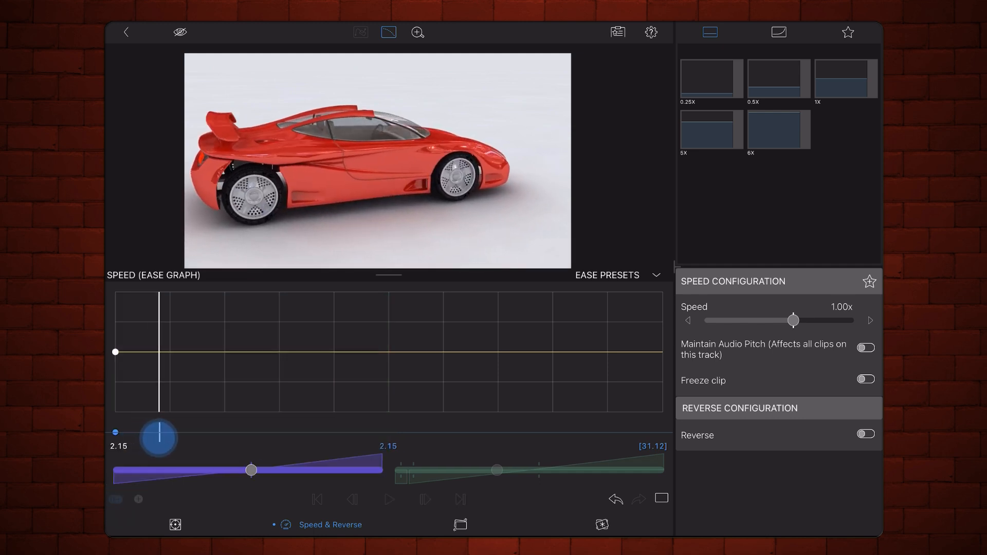
left_click_drag(157, 437, 163, 437)
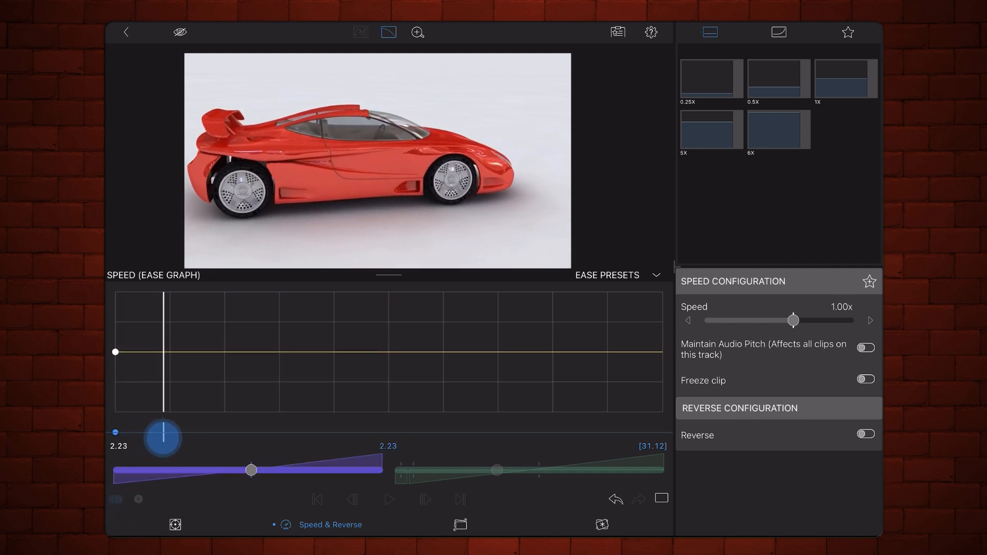
left_click_drag(162, 437, 165, 433)
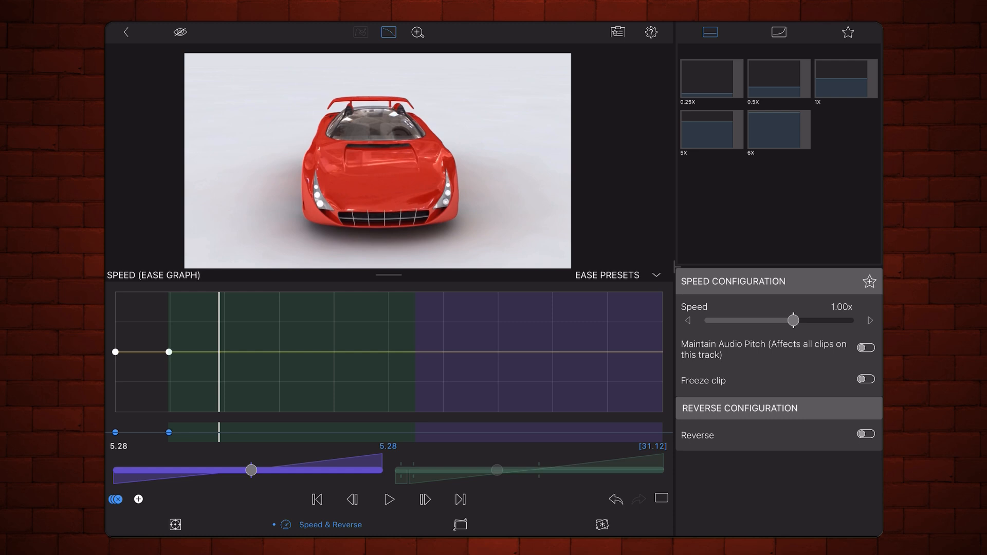
left_click_drag(793, 320, 848, 321)
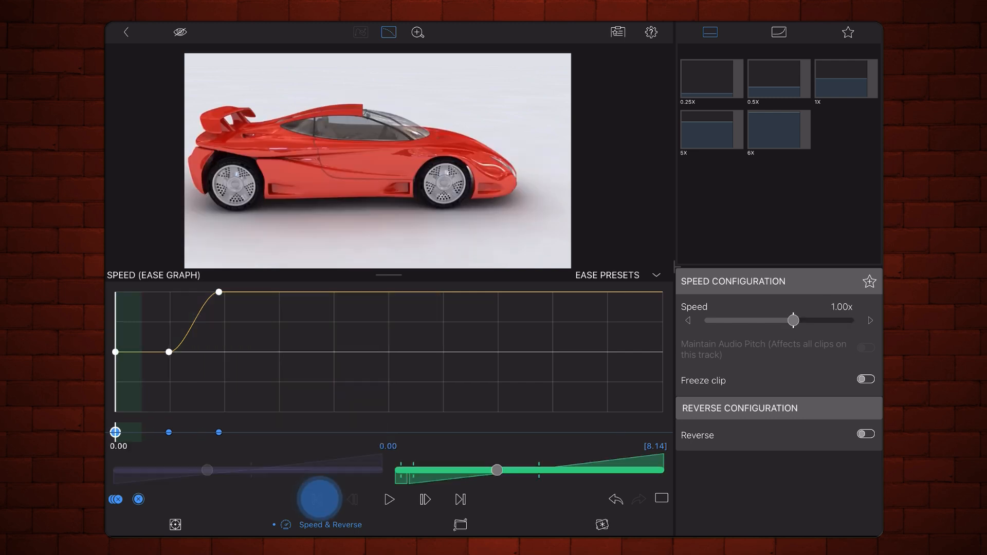
Past the 6x peak, drop the speed to about 0.60x, then return to 1.00x
left_click(389, 498)
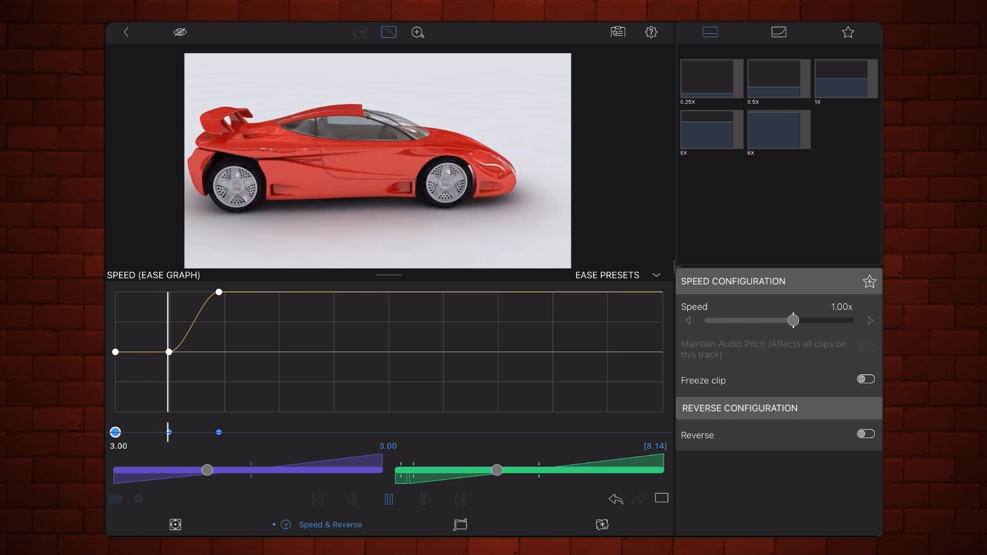
left_click_drag(793, 320, 847, 320)
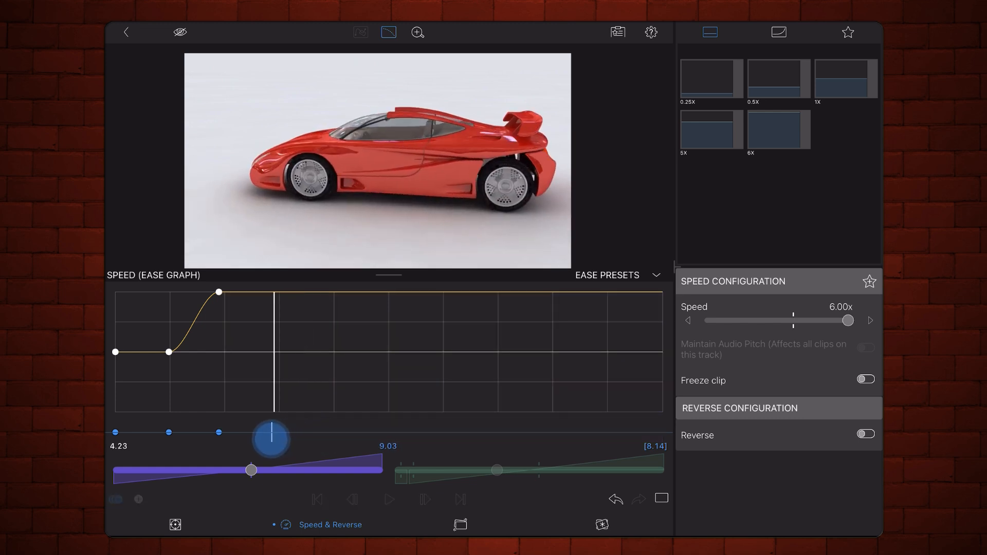
left_click_drag(272, 437, 269, 437)
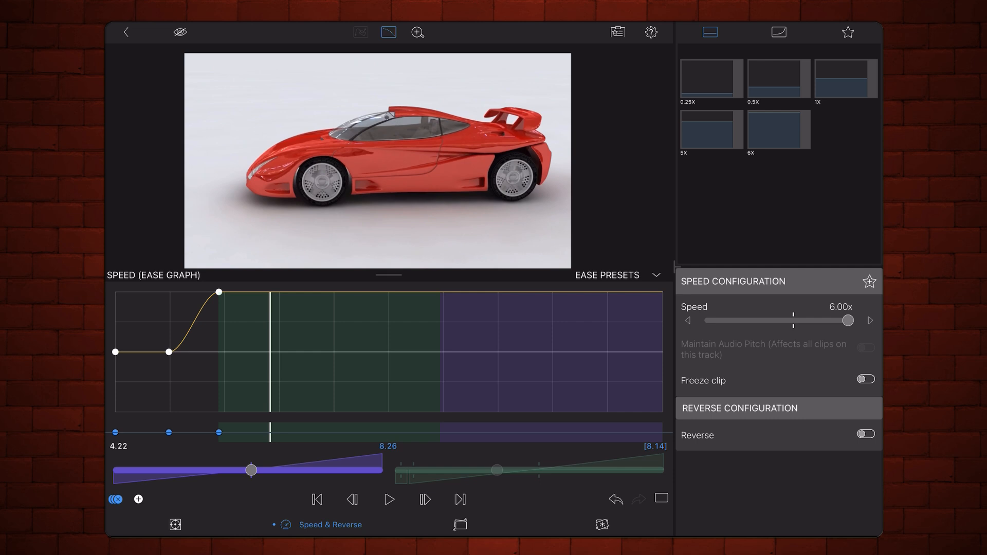
left_click_drag(847, 321, 781, 320)
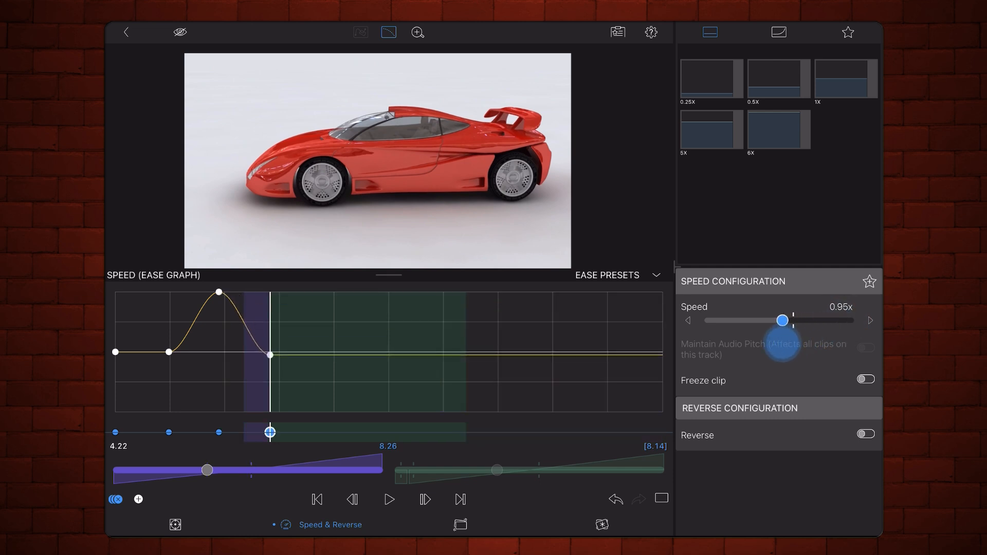
left_click_drag(782, 320, 755, 320)
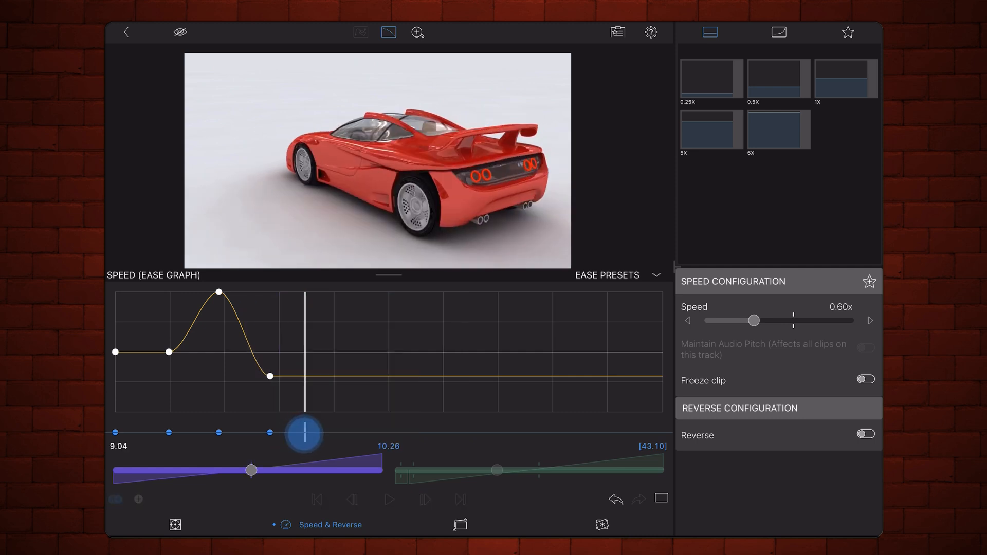
left_click_drag(304, 433, 300, 433)
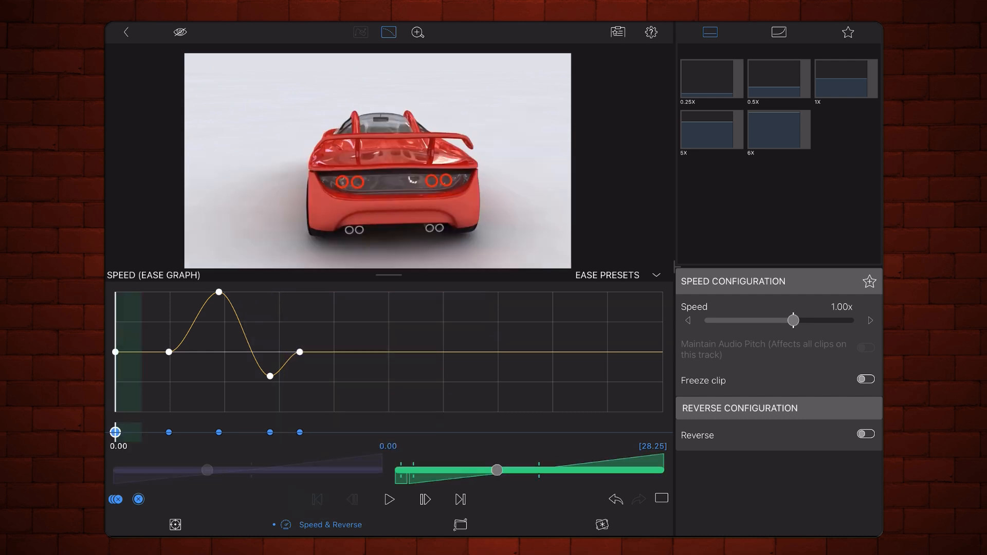
left_click(388, 499)
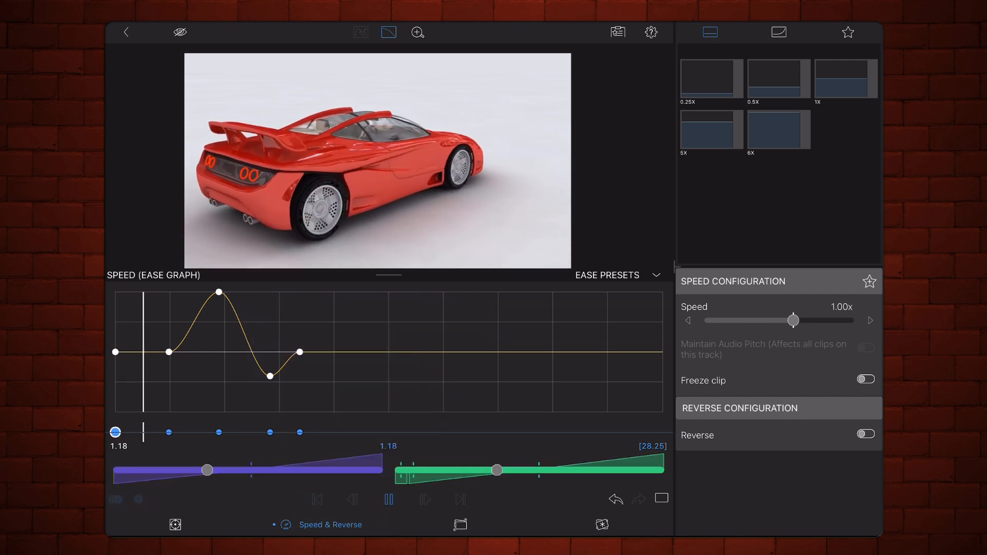
left_click_drag(791, 321, 822, 320)
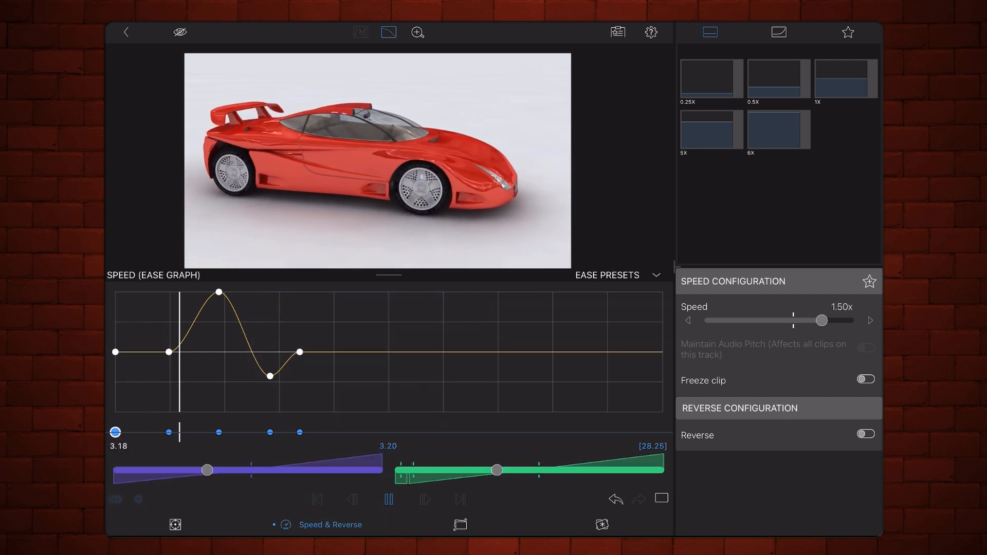
left_click_drag(822, 320, 755, 320)
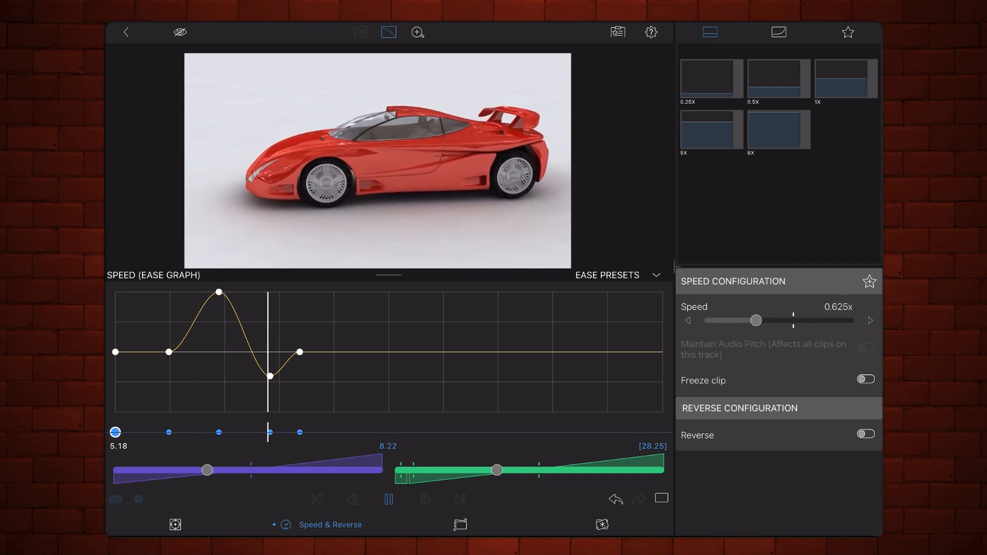
left_click_drag(755, 320, 786, 320)
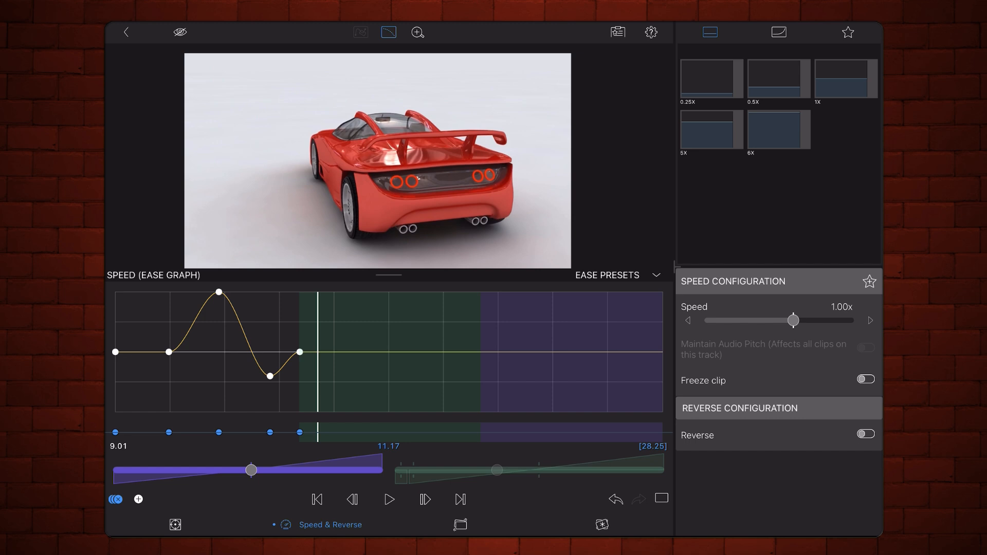
Drag the ease-in and ease-out handles of the 6x peak keyframe to soften the curve
left_click_drag(792, 320, 847, 320)
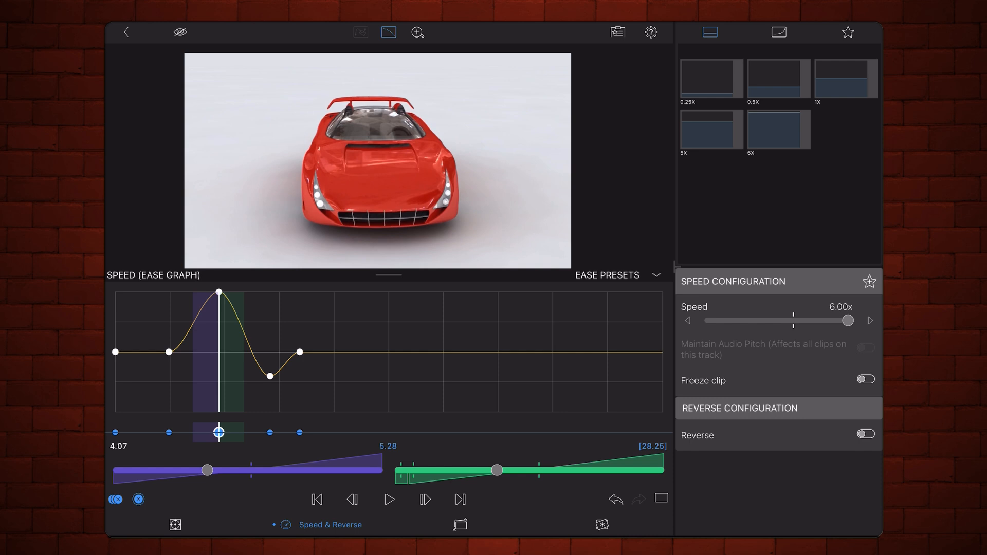
left_click_drag(495, 469, 568, 469)
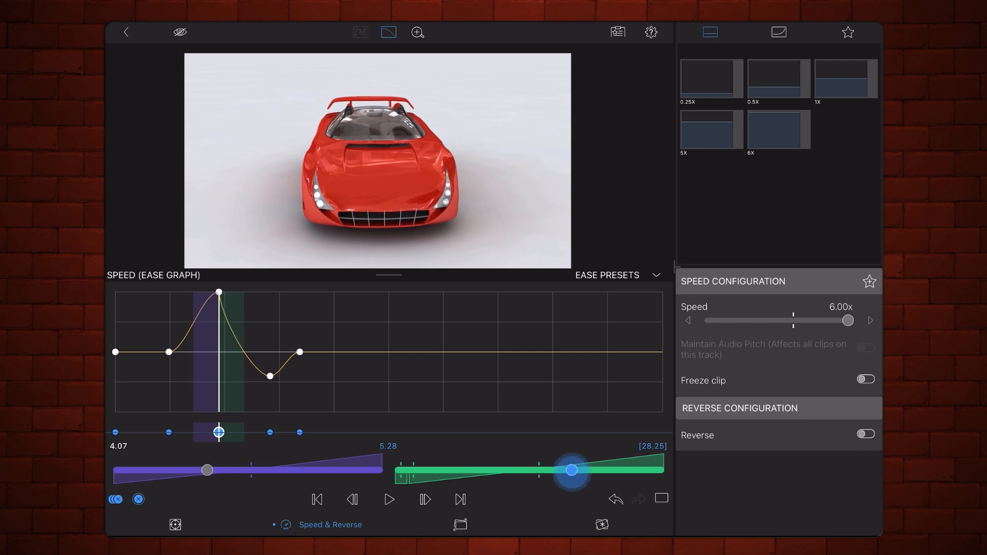
left_click_drag(570, 469, 472, 468)
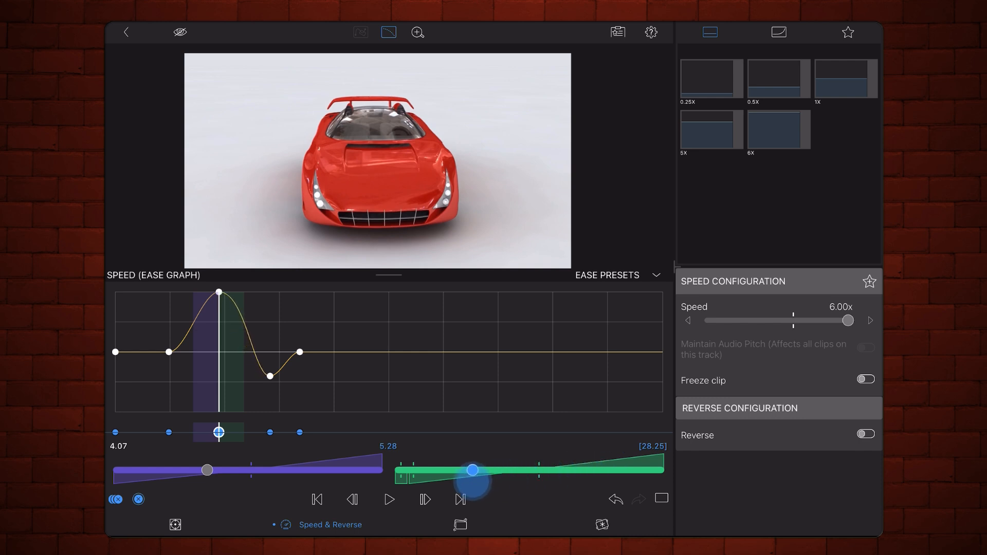
left_click_drag(474, 470, 490, 469)
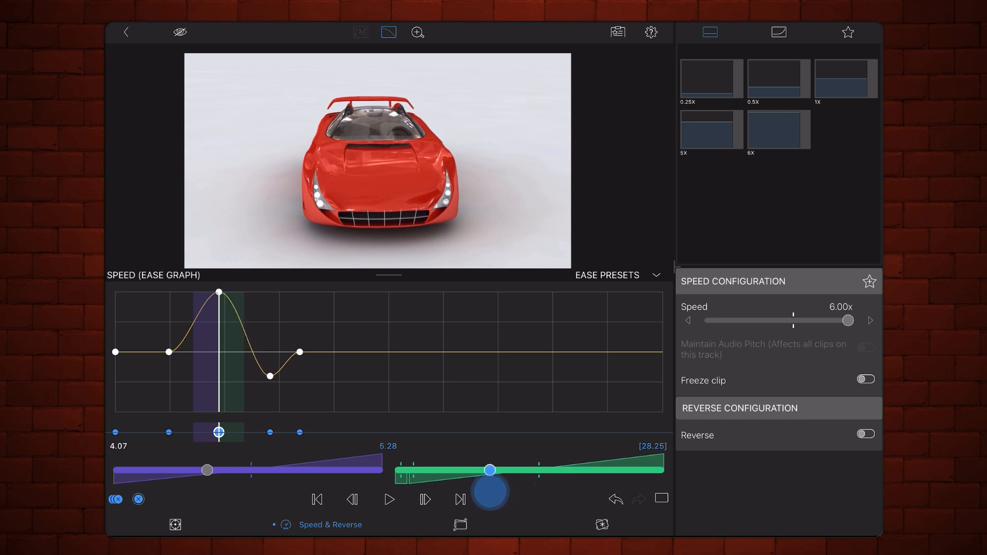
left_click(490, 469)
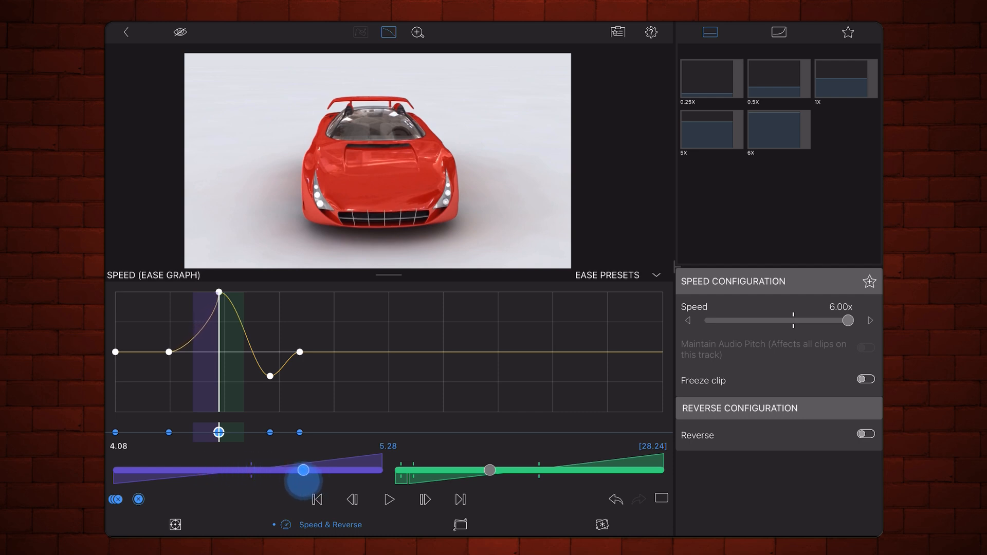
left_click_drag(303, 469, 211, 469)
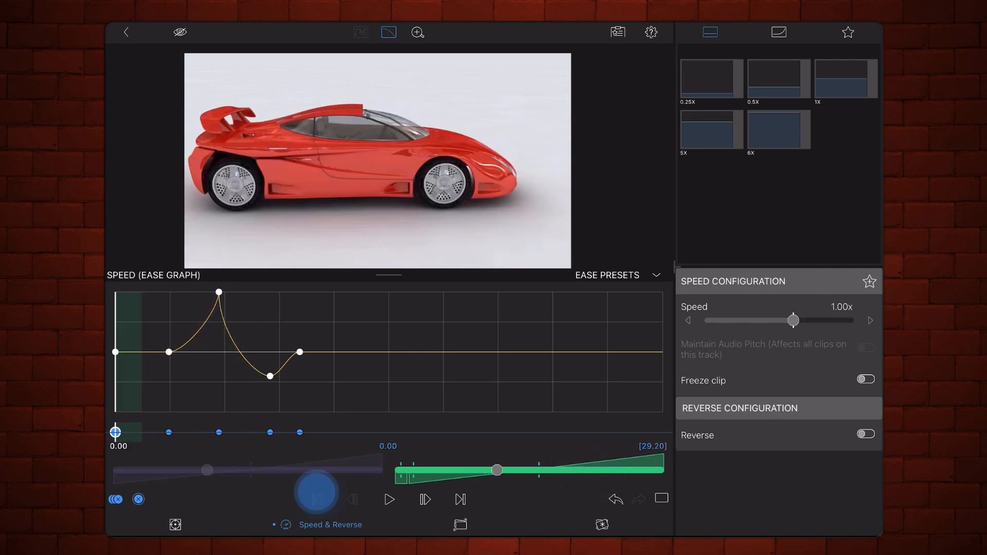
Play back the ramp and refine the climb and fall easing around the peak
left_click(389, 499)
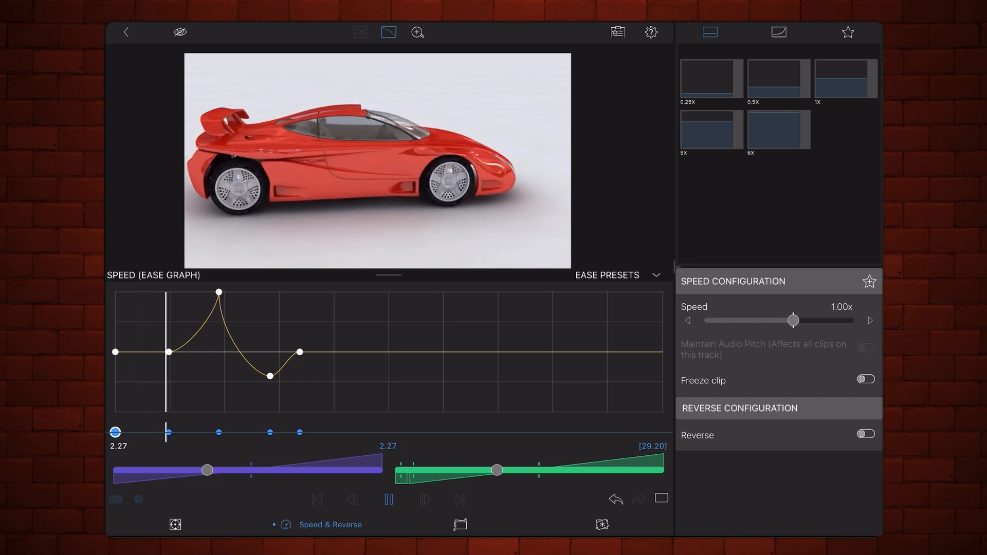
left_click_drag(791, 320, 830, 320)
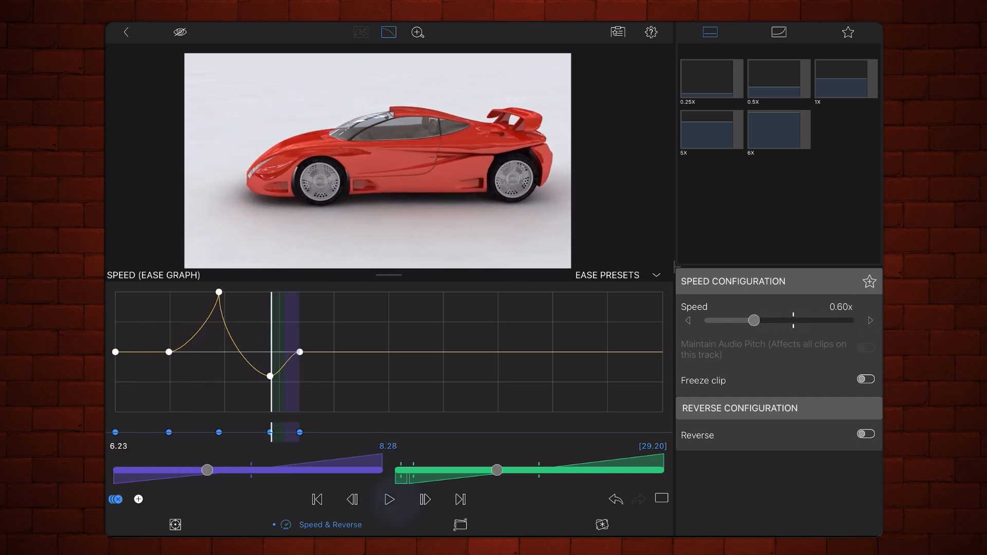
left_click(389, 499)
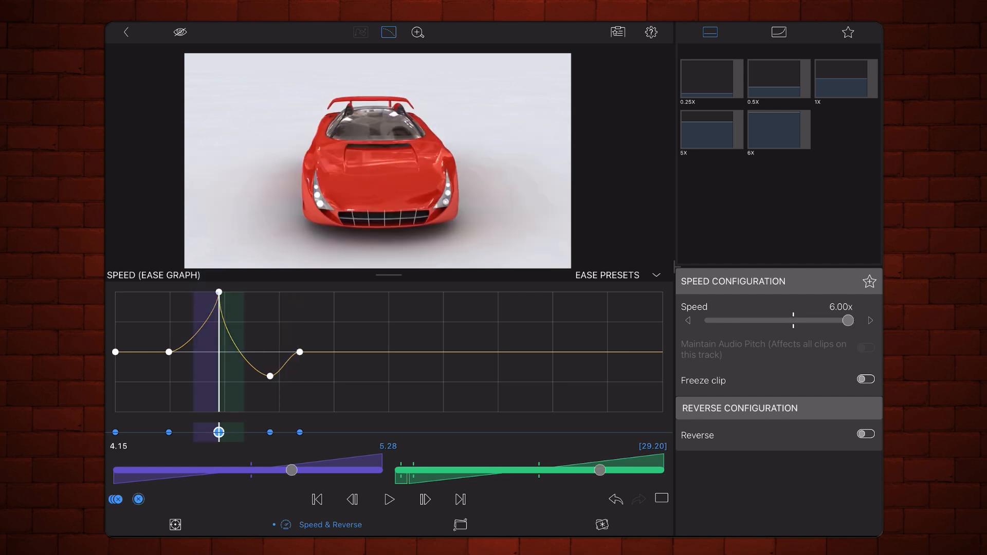
left_click_drag(289, 469, 192, 469)
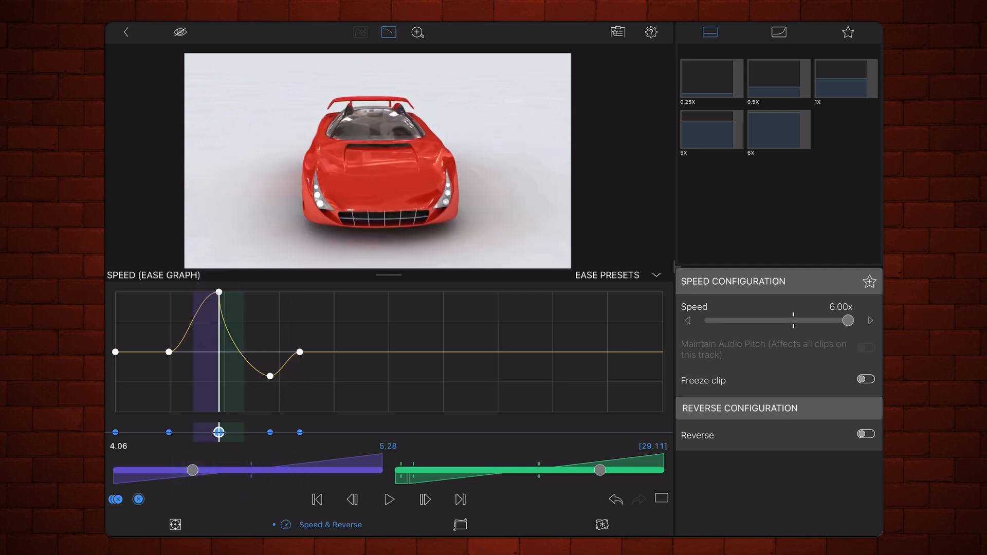
left_click_drag(598, 469, 507, 469)
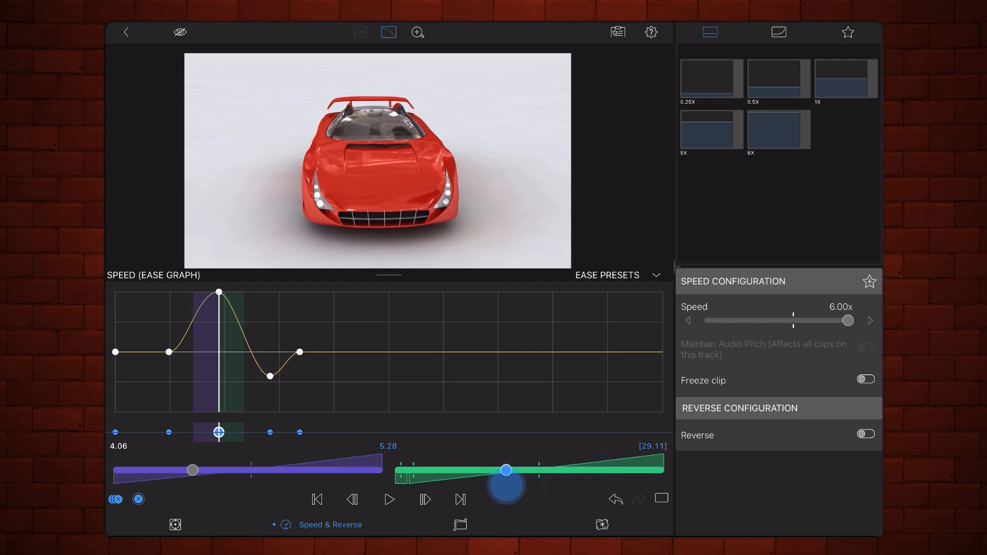
Adjust the ease handles between the 6x peak and the dip, leaving the clip at 28.27
left_click_drag(507, 470, 491, 470)
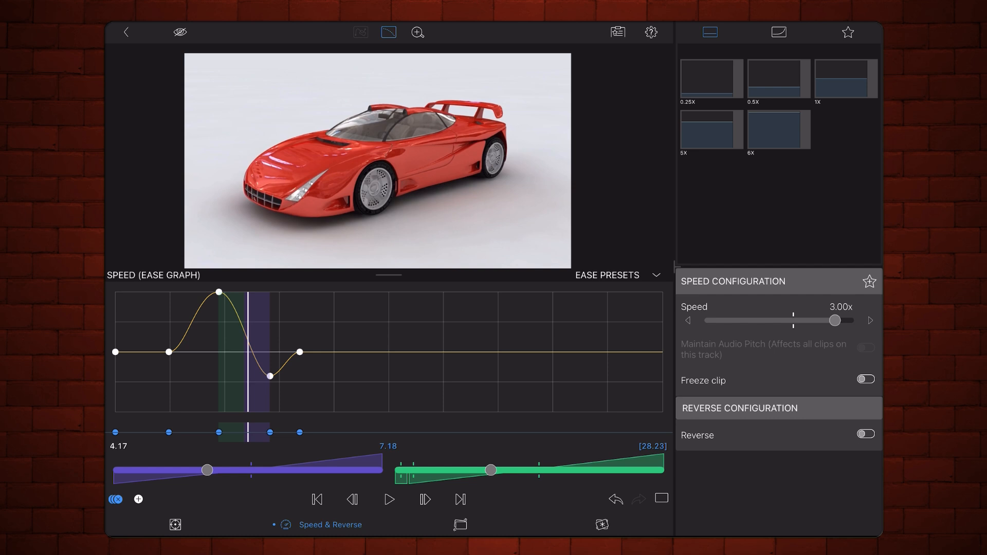
left_click_drag(491, 469, 560, 469)
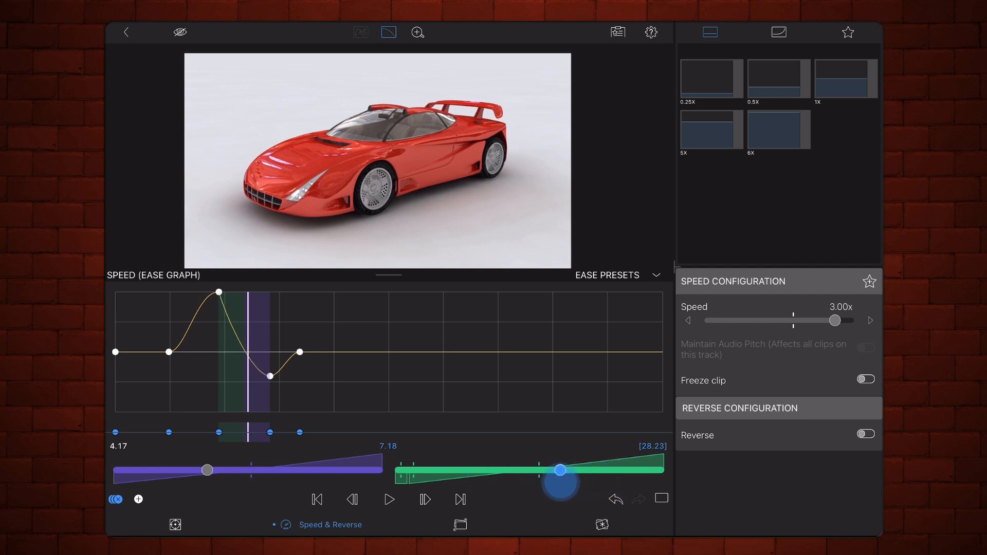
left_click_drag(560, 469, 516, 469)
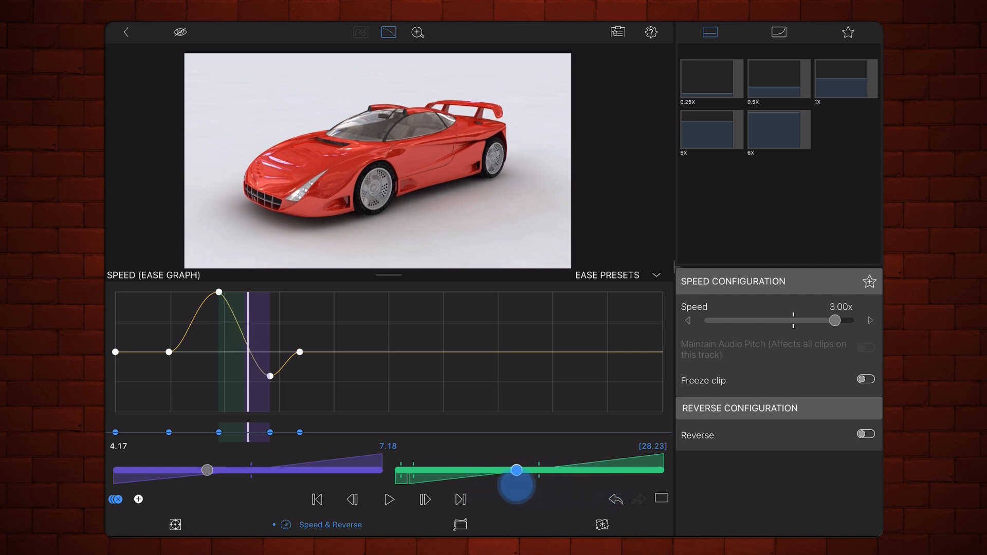
left_click_drag(516, 469, 503, 468)
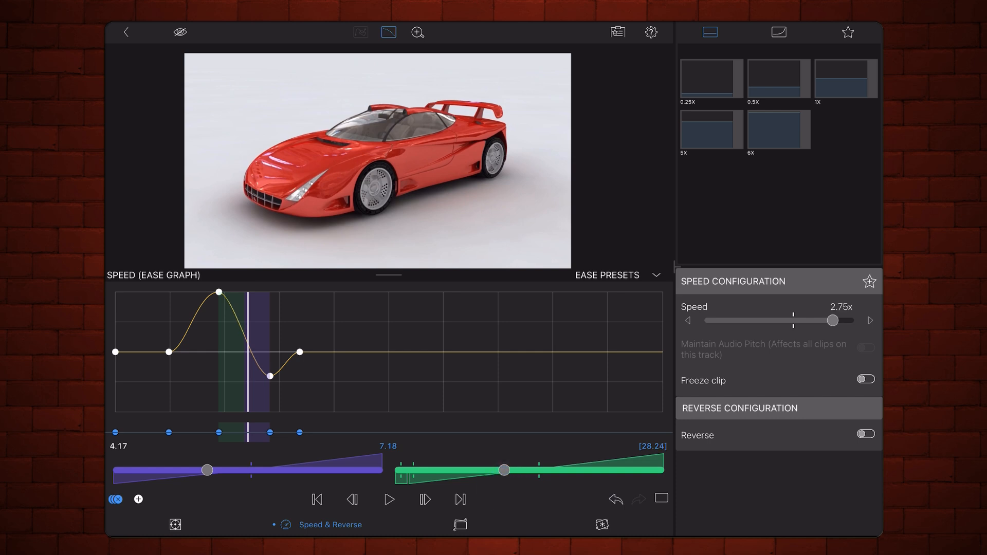
left_click(207, 470)
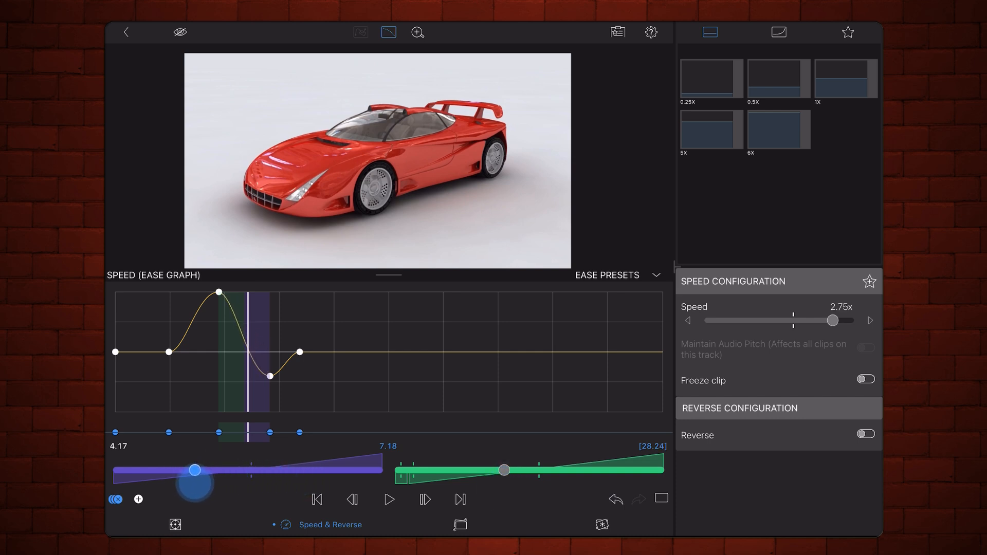
left_click_drag(833, 321, 827, 320)
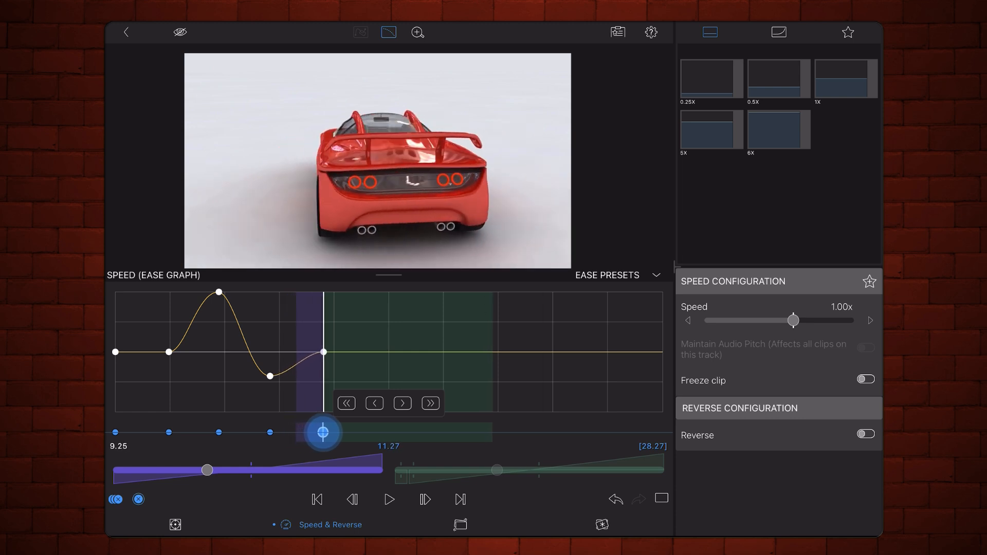
Settle the last speed keyframe just after the dip and move the 6x peak earlier
left_click_drag(320, 432, 431, 433)
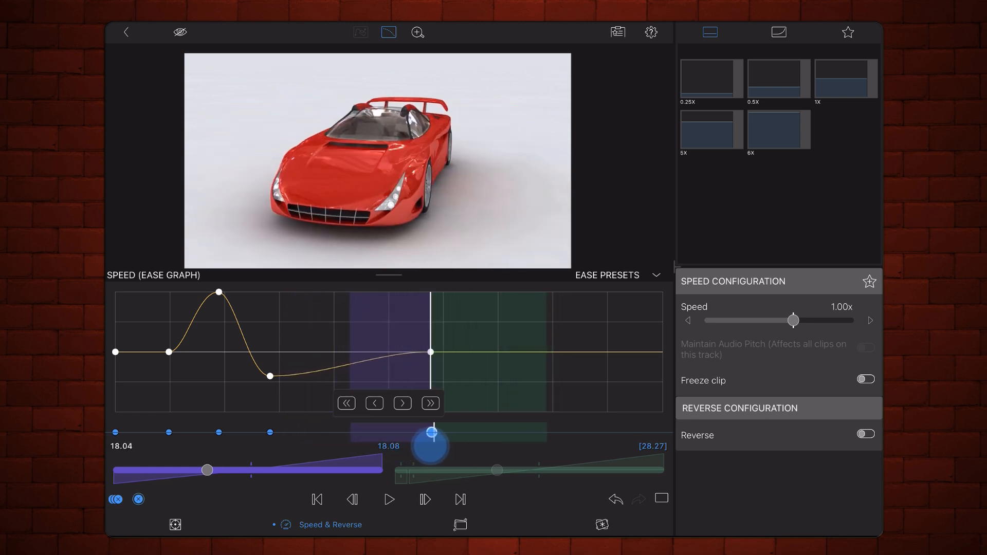
left_click_drag(431, 447, 308, 447)
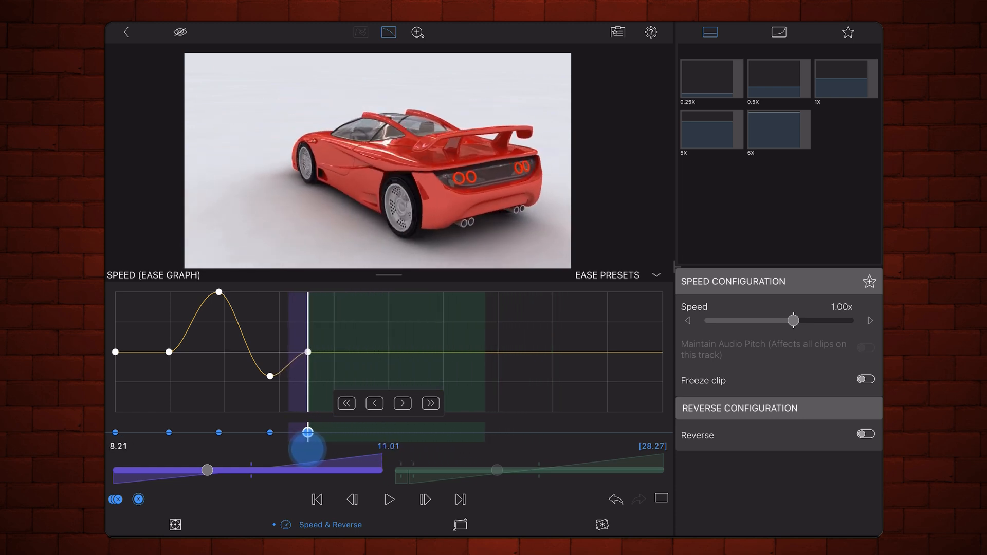
left_click_drag(793, 320, 847, 320)
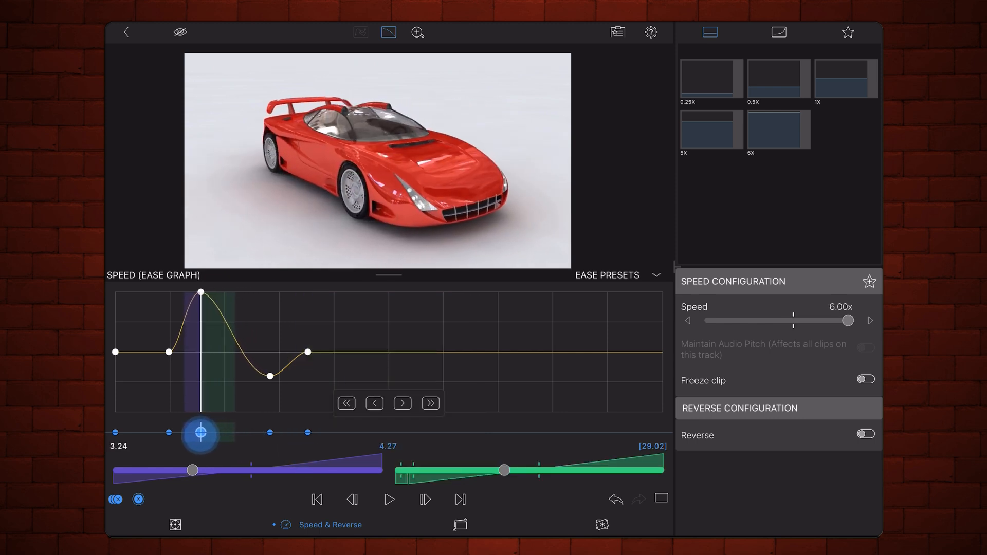
left_click_drag(199, 433, 216, 435)
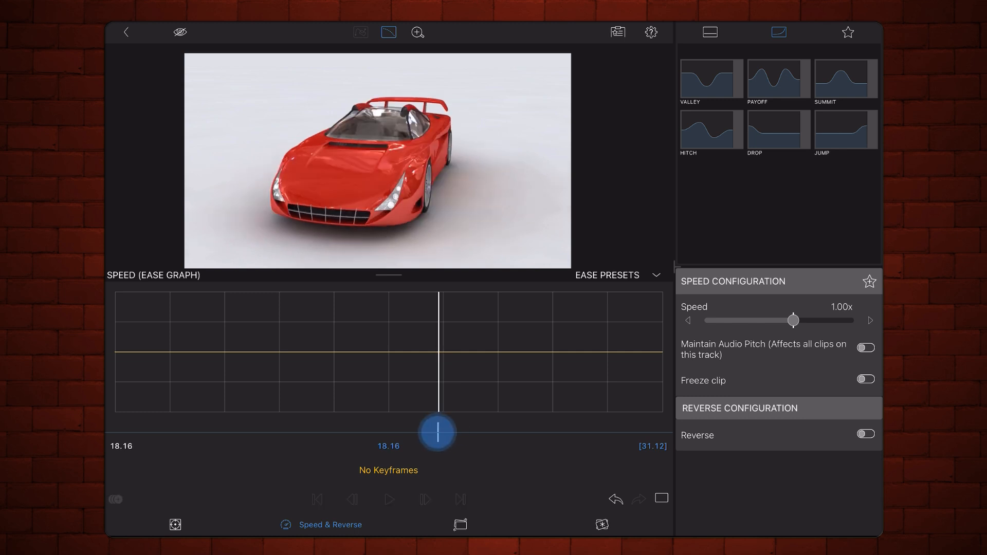
Freeze the clip on the front-facing car frame near 18 s and return to the timeline
left_click_drag(436, 432, 428, 432)
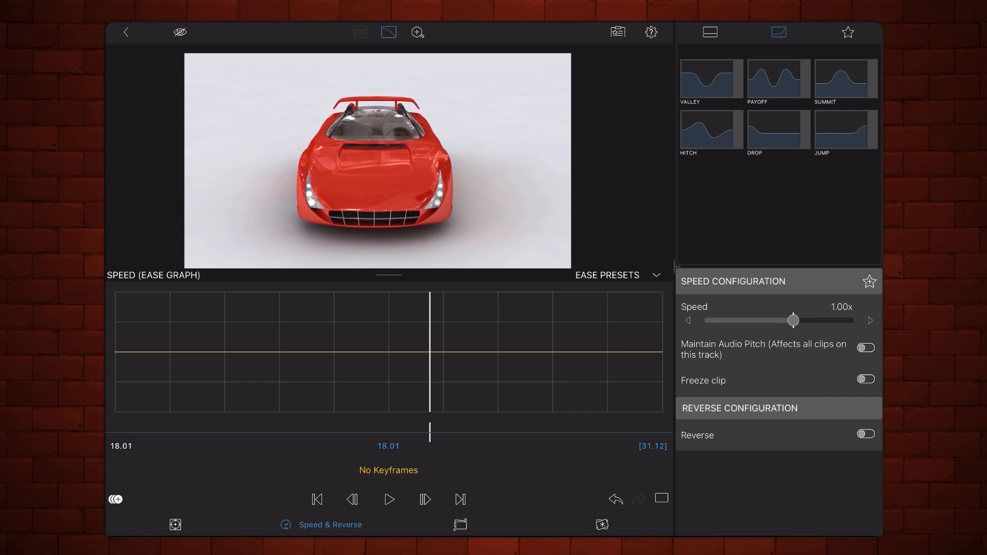
left_click(865, 379)
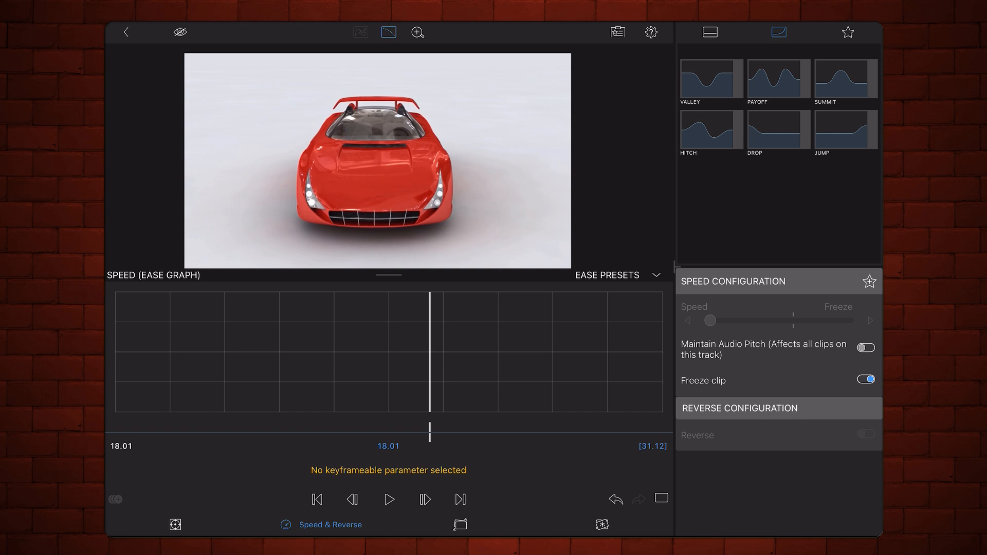
left_click(125, 32)
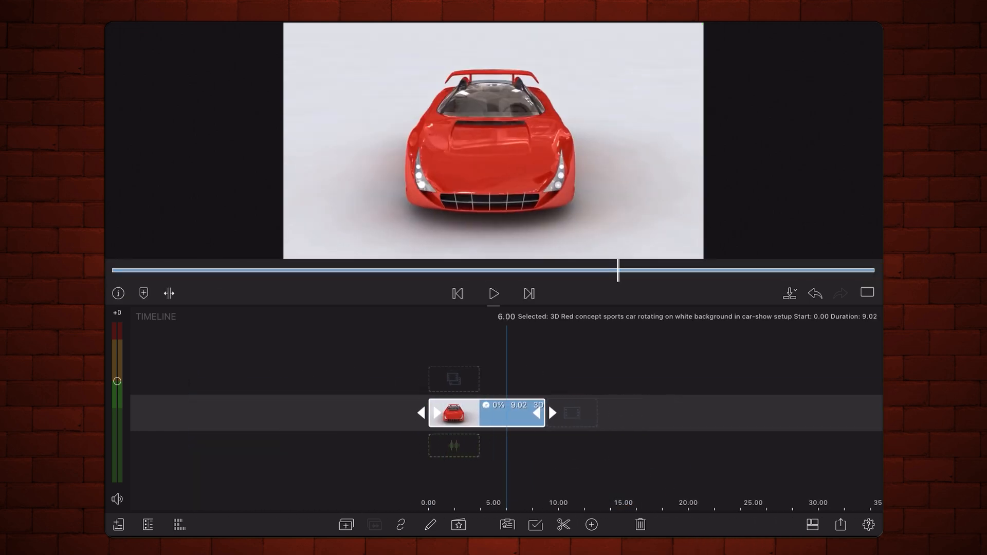
Drag the freeze-frame clip's right trim handle to stretch it to about 39.11
left_click_drag(535, 412, 614, 423)
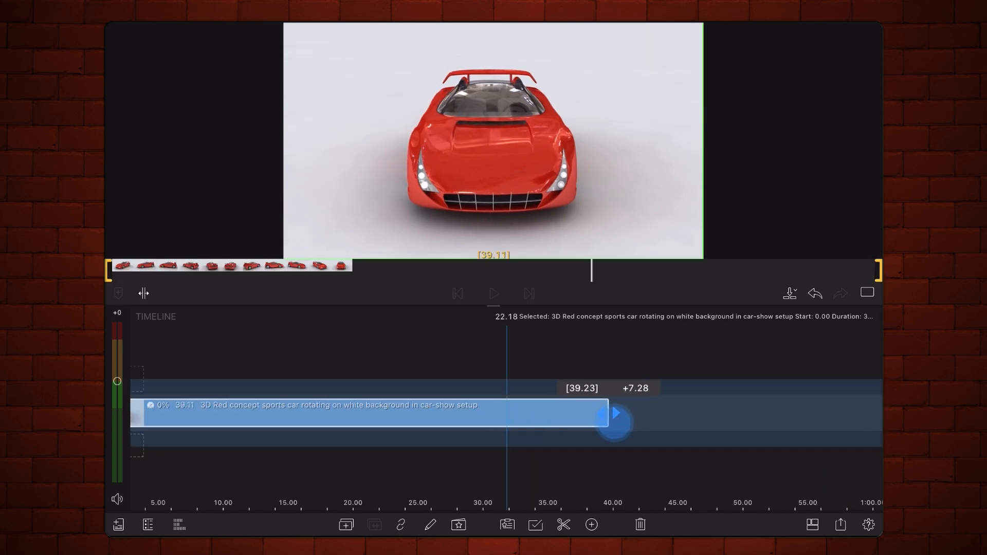